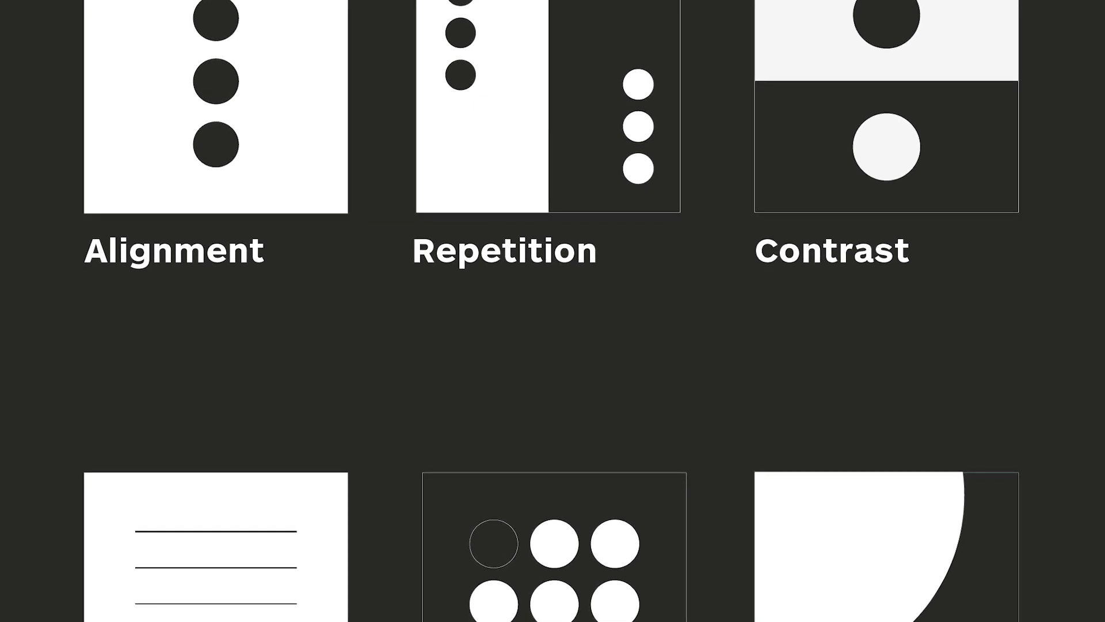
pyautogui.scroll(-3)
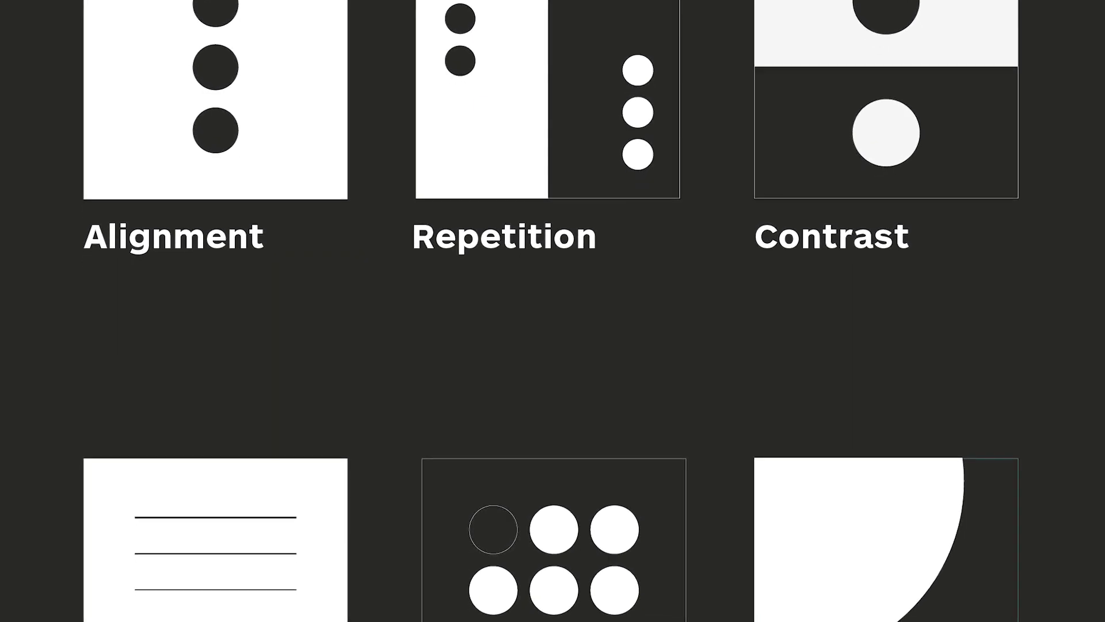